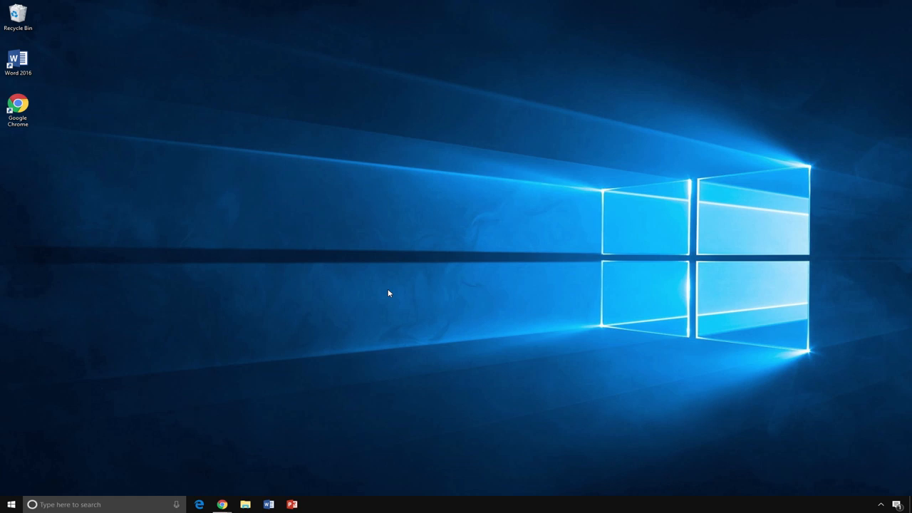
pyautogui.moveTo(268, 505)
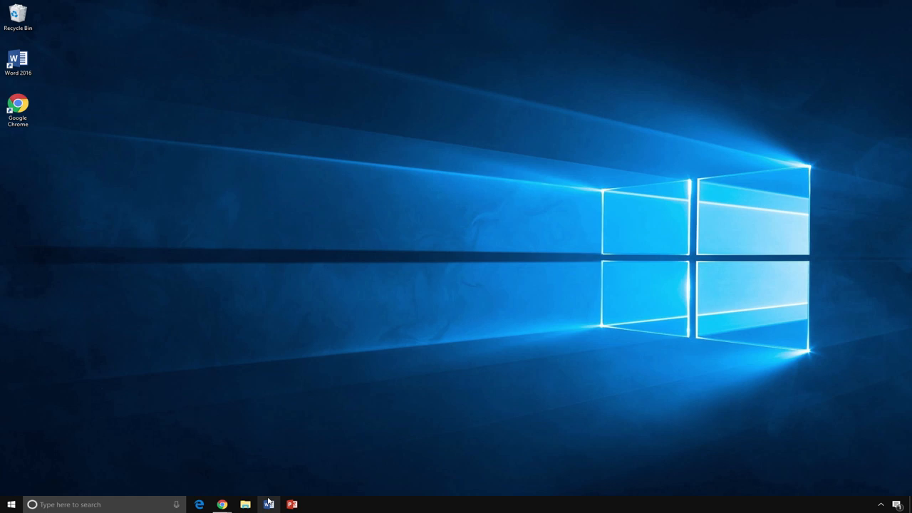
# Bring up the Start menu with the list of installed apps
pyautogui.click(10, 505)
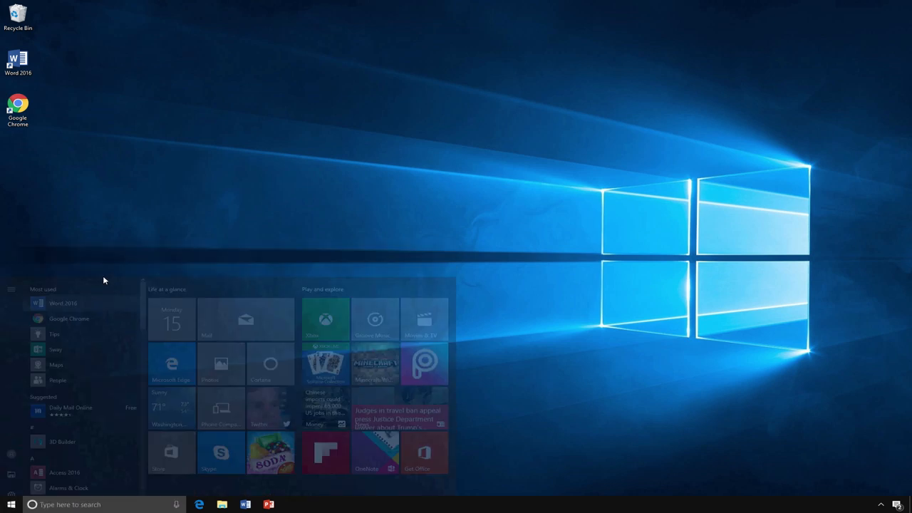
# Launch Word 2016 from the Most used list to reach its start screen
pyautogui.click(62, 302)
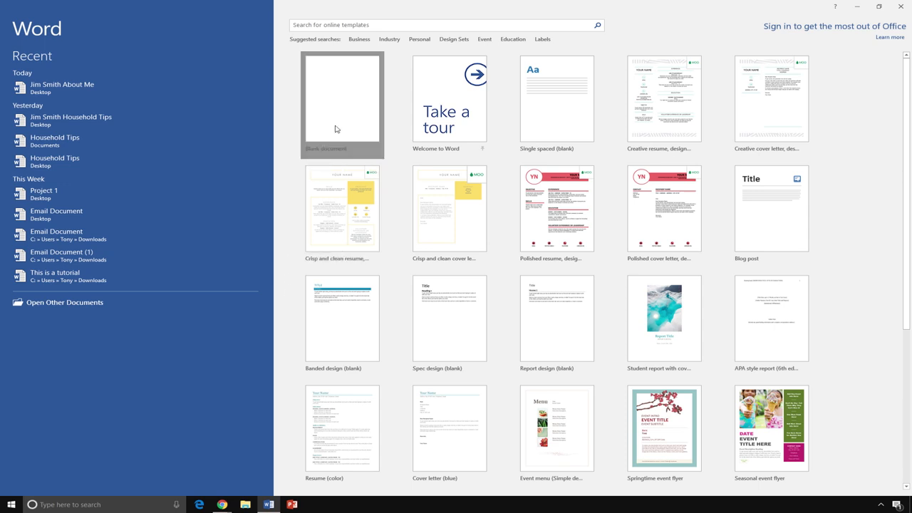
# Start a blank document with 'Ken Karl' on the first line and 'Stress' below it
pyautogui.click(343, 105)
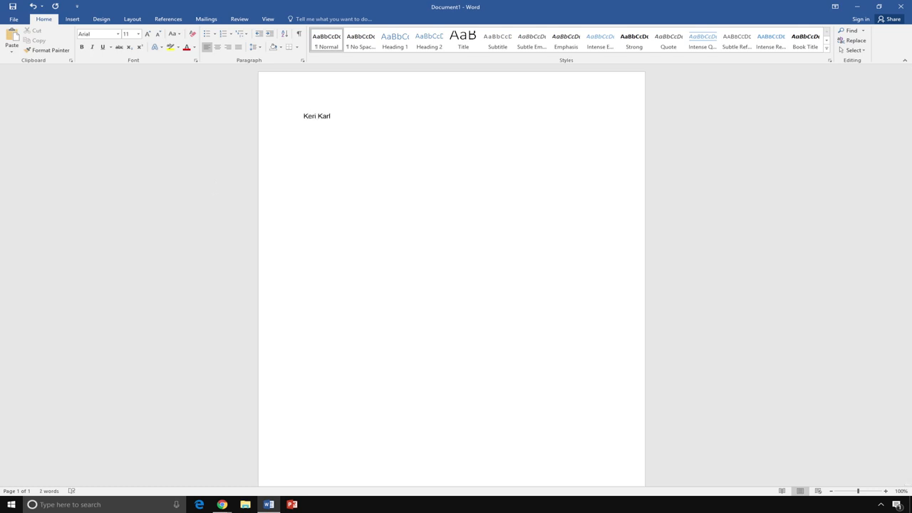
pyautogui.press('enter')
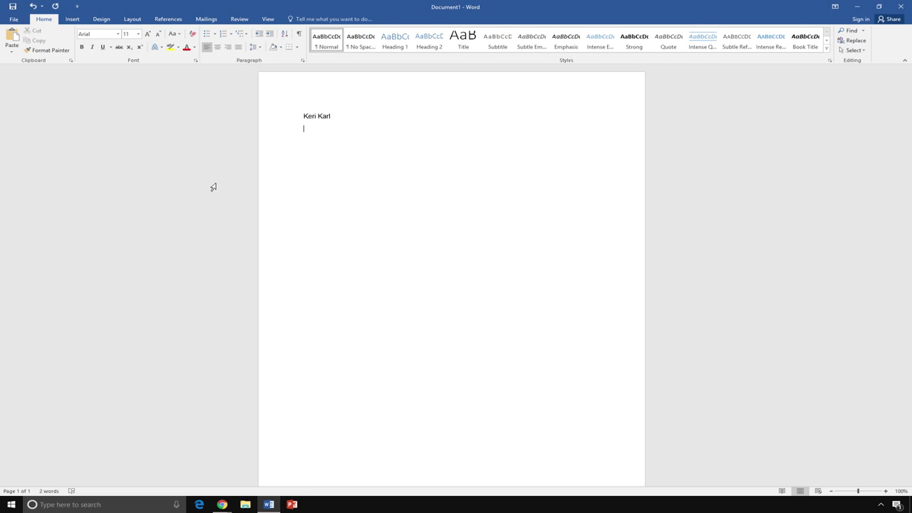
pyautogui.write('Str')
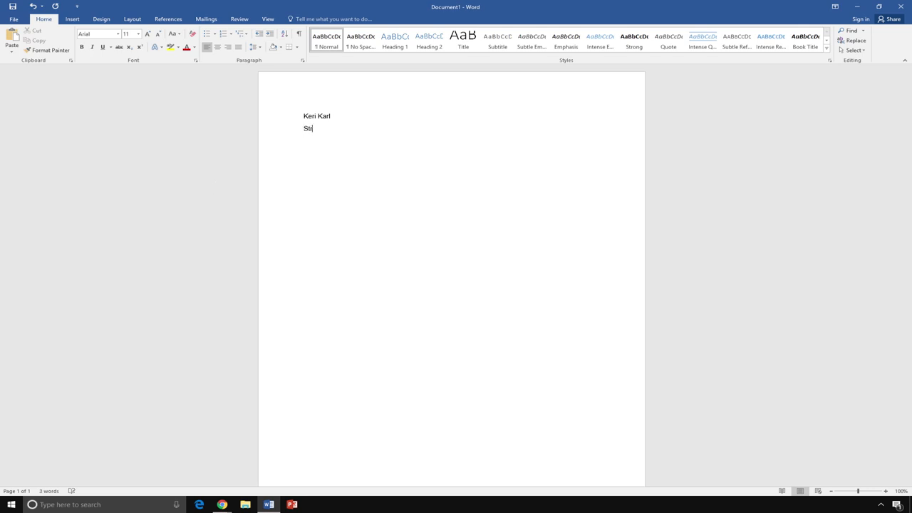
pyautogui.write('ess')
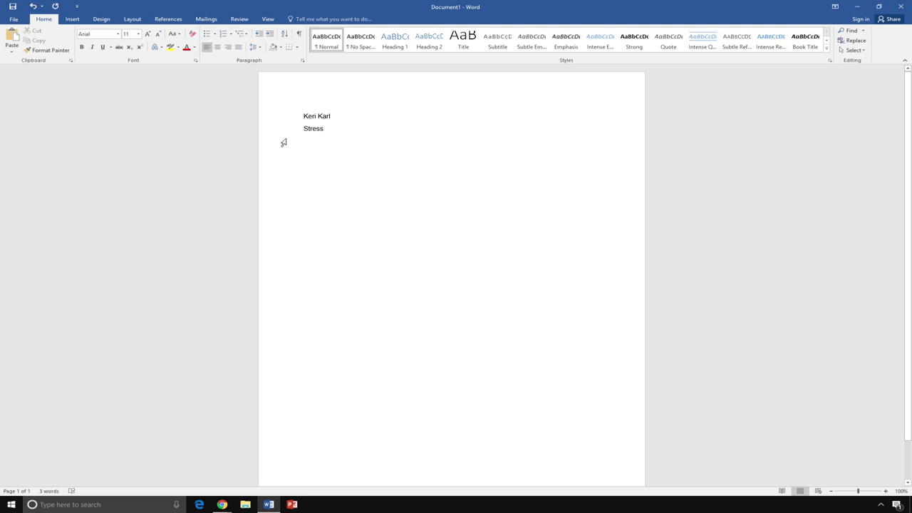
# Center the selected title 'Stress' on its line
pyautogui.doubleClick(314, 128)
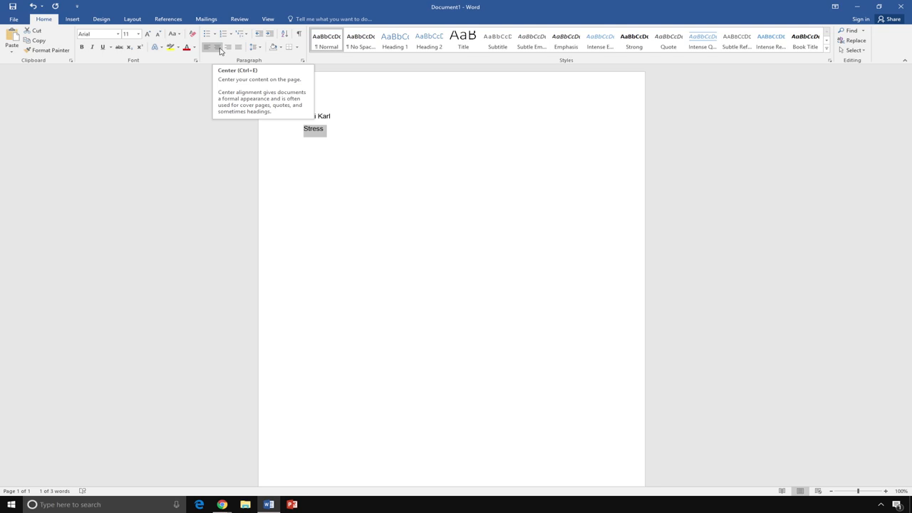
pyautogui.click(216, 47)
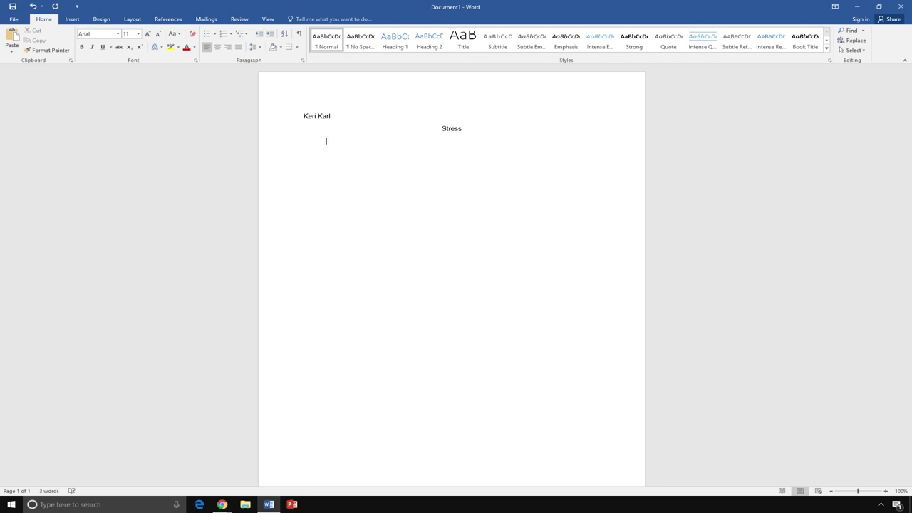
# Write the indented paragraph 'There are many causes of stress. Family, work, and school can all cause stress'
pyautogui.write('T')
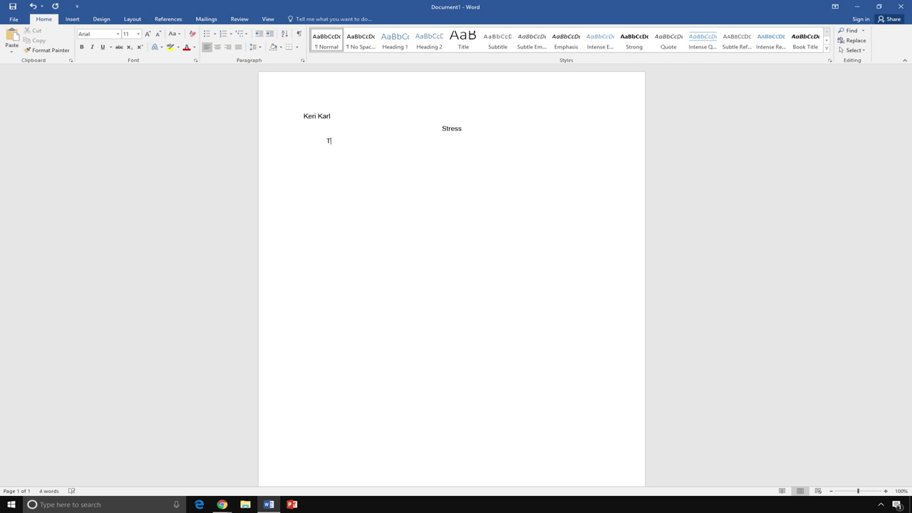
pyautogui.write('here are manyyf')
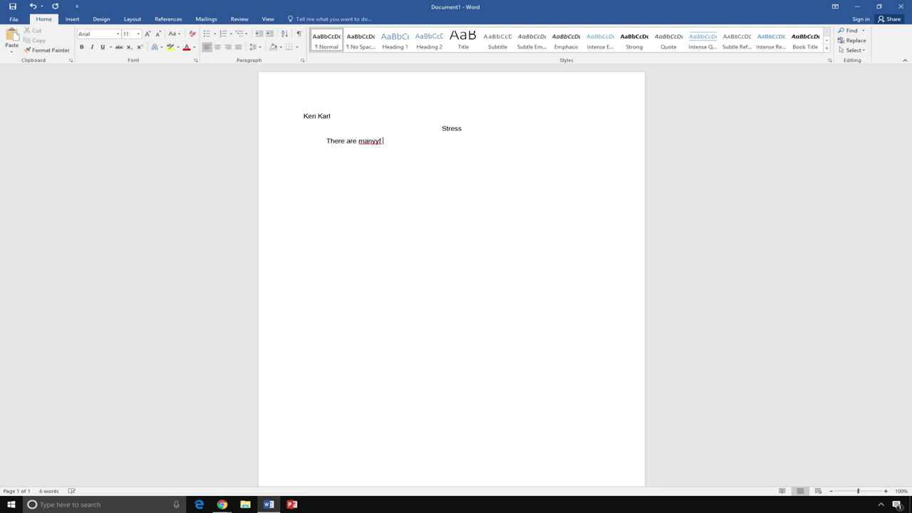
pyautogui.press('Backspace')
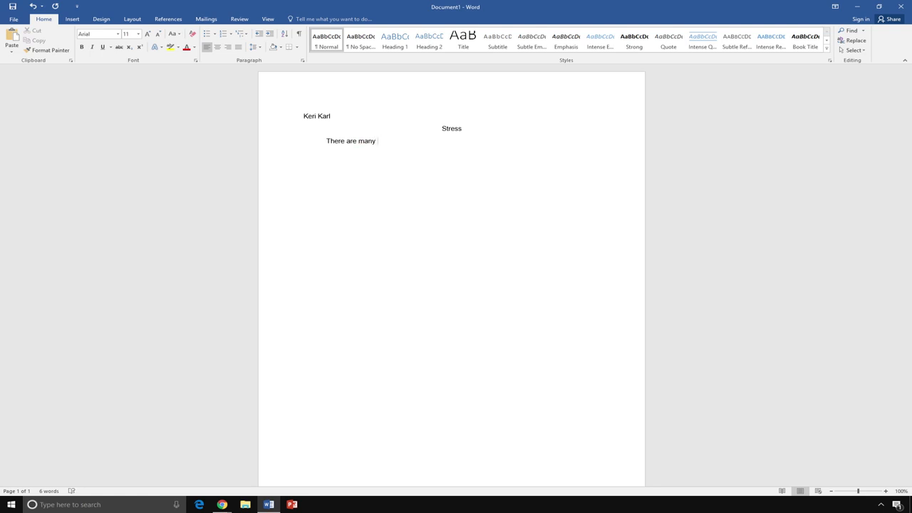
pyautogui.write('causes of stress. Family,')
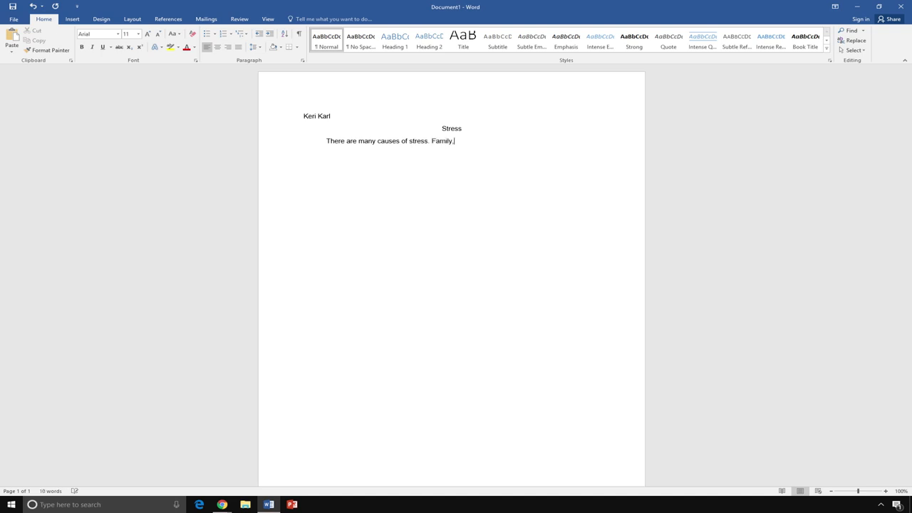
pyautogui.write('work, and school can all cause stress. It is')
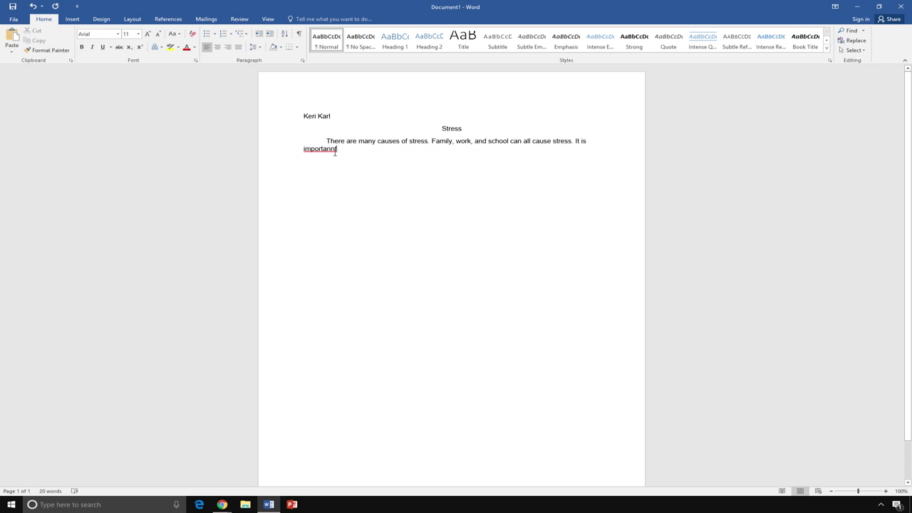
# Replace the red-underlined misspelling with the suggestion 'important'
pyautogui.rightClick(319, 149)
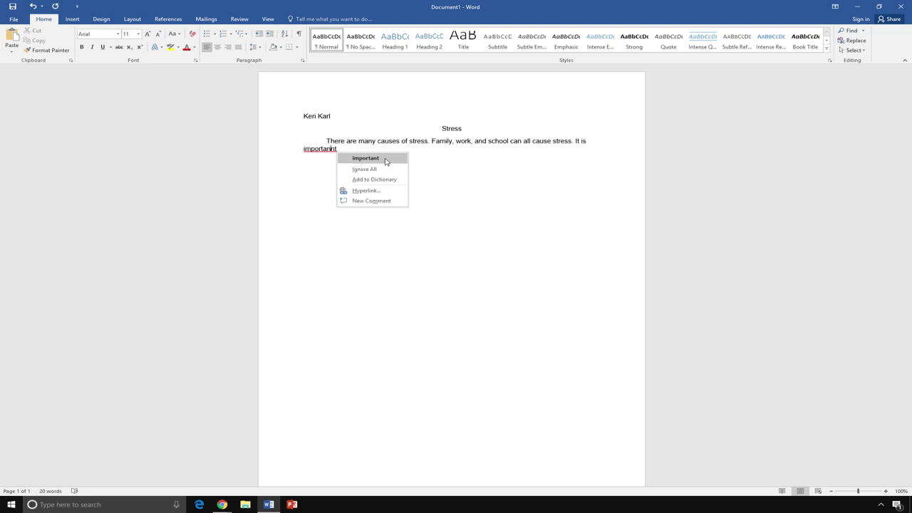
pyautogui.click(365, 156)
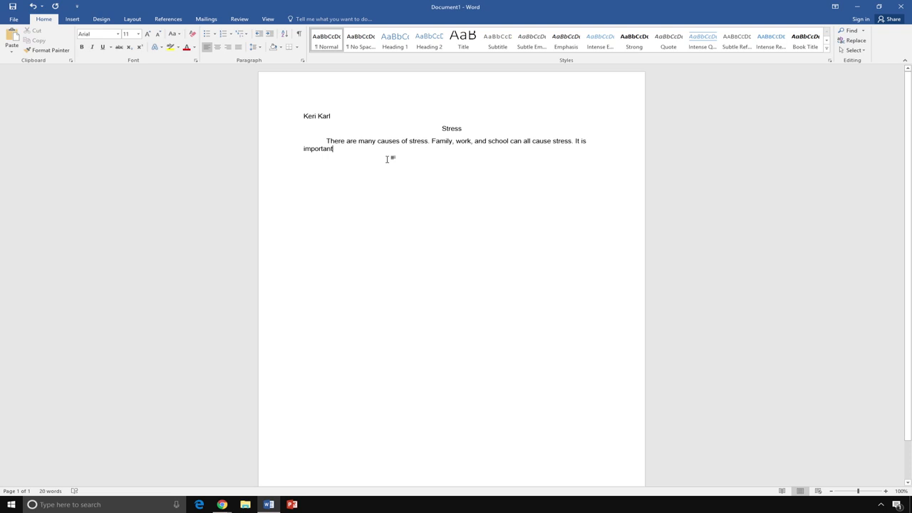
# End the paragraph with understanding what causes stress so you can cope with and prevent it
pyautogui.write('to understand')
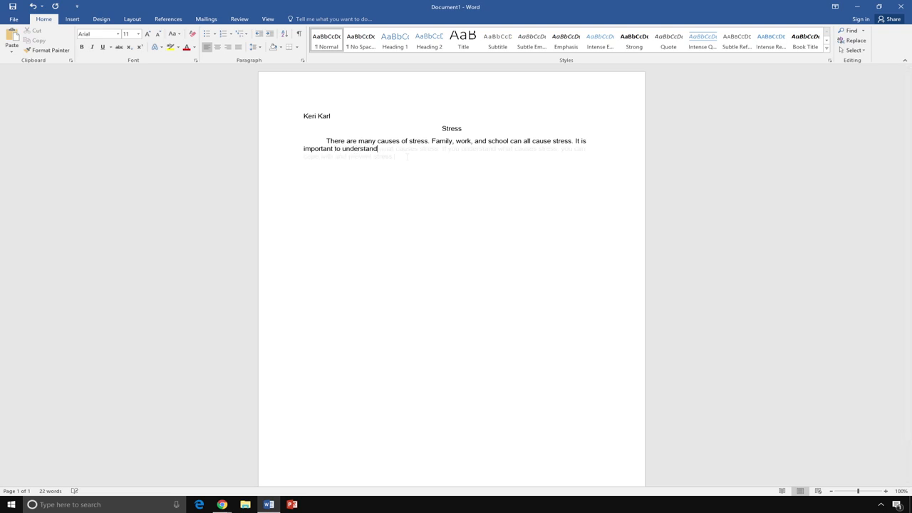
pyautogui.write('what causes stress. If you understand what causes stress, you can cope with and prevent stress.')
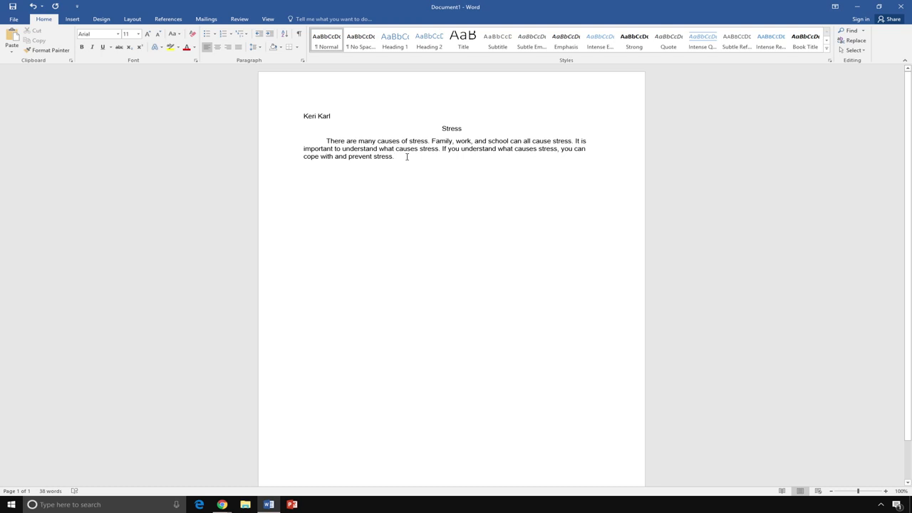
pyautogui.moveTo(355, 141)
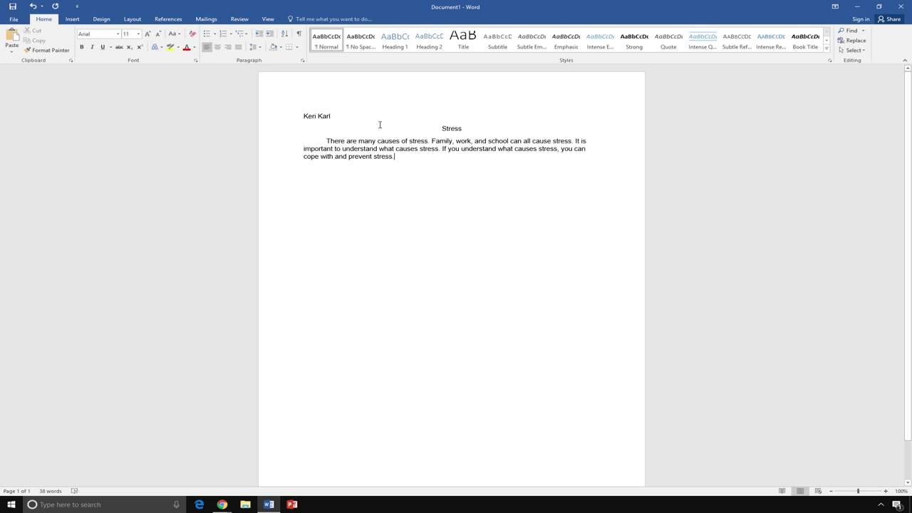
pyautogui.doubleClick(452, 129)
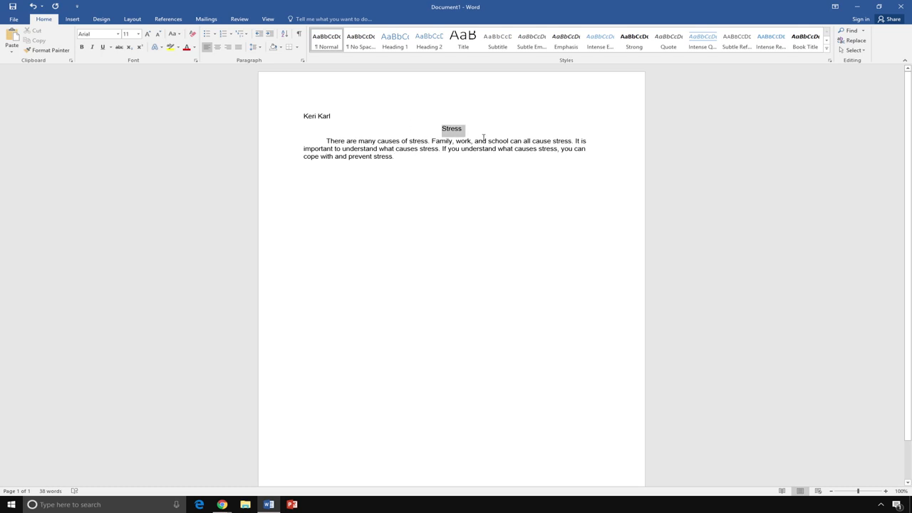
# Select the title and whole paragraph and apply bold formatting to them
pyautogui.moveTo(325, 142); pyautogui.dragTo(394, 155)
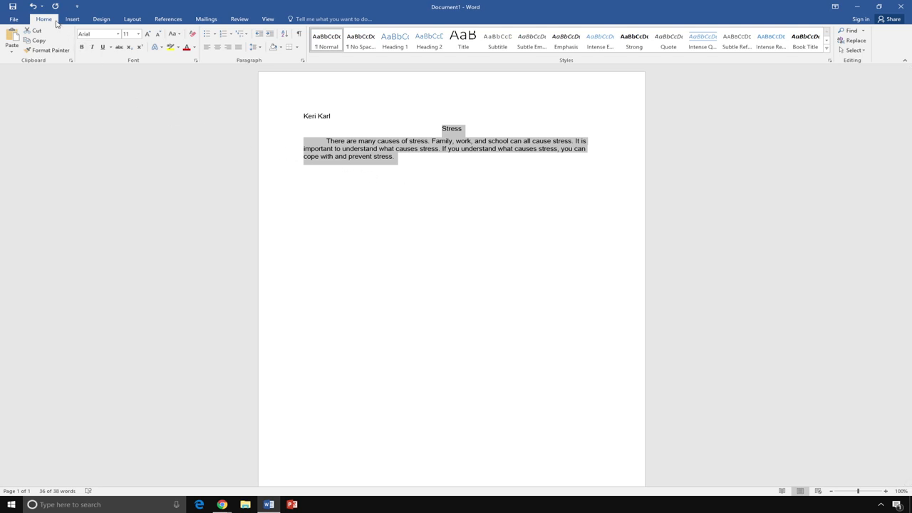
pyautogui.moveTo(100, 34)
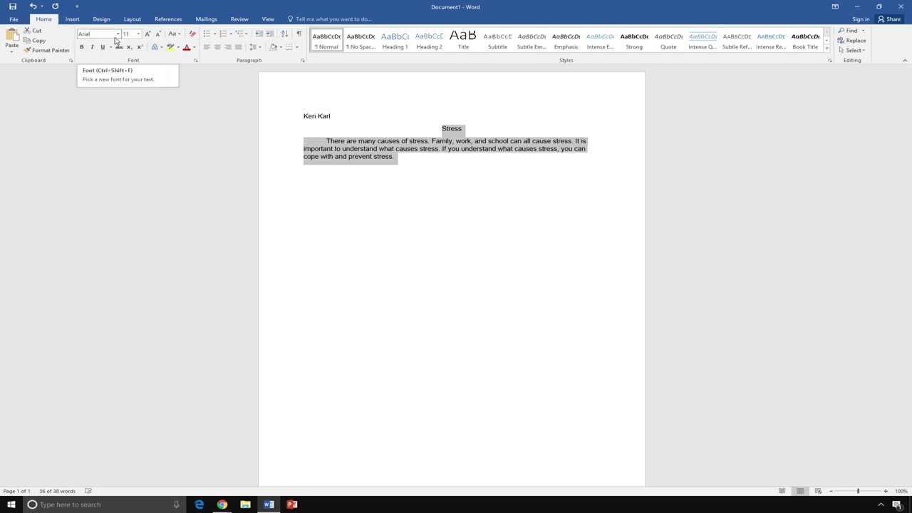
pyautogui.moveTo(127, 34)
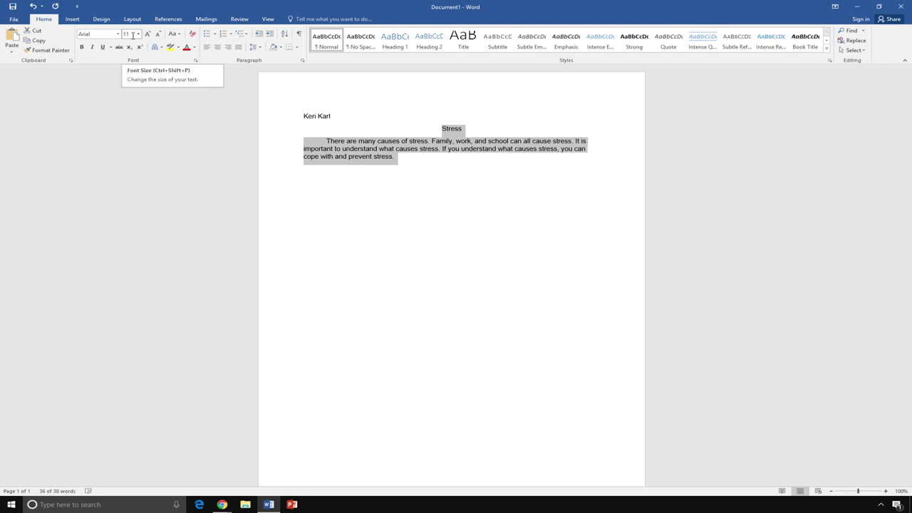
pyautogui.moveTo(185, 47)
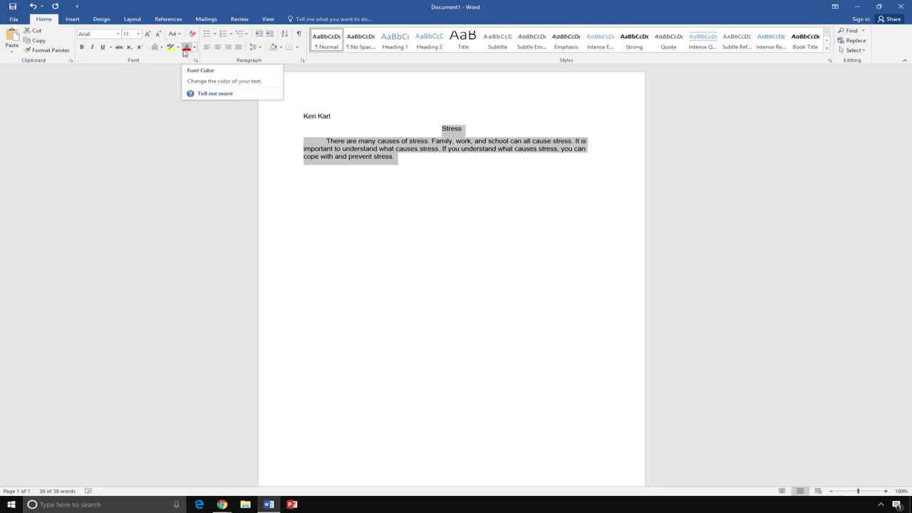
pyautogui.moveTo(176, 64)
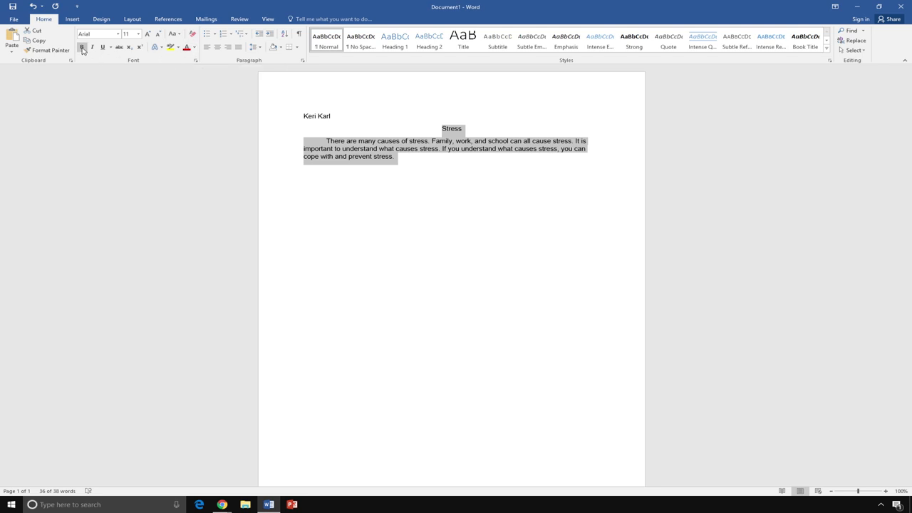
pyautogui.moveTo(82, 47)
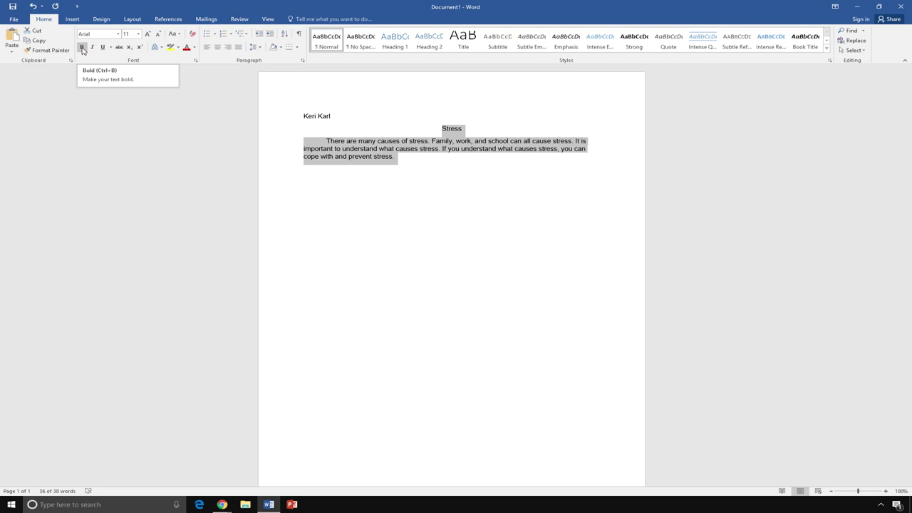
pyautogui.click(83, 48)
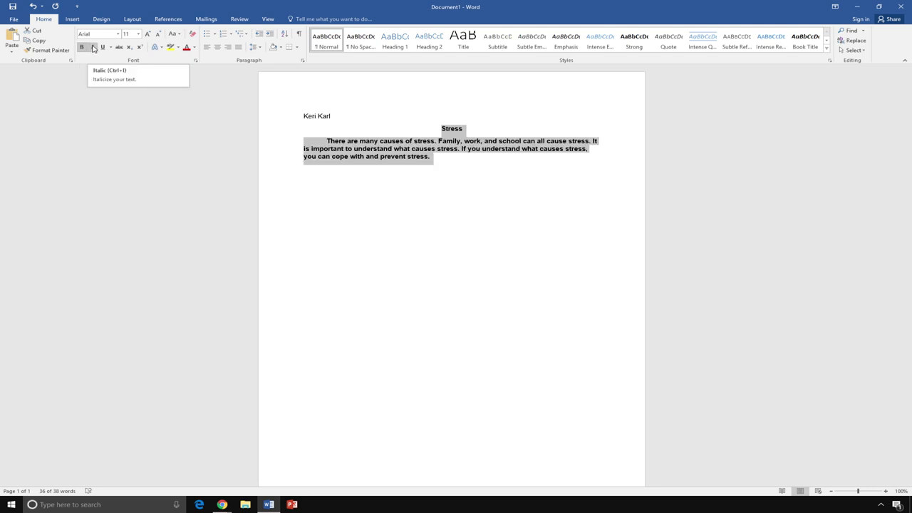
pyautogui.click(94, 47)
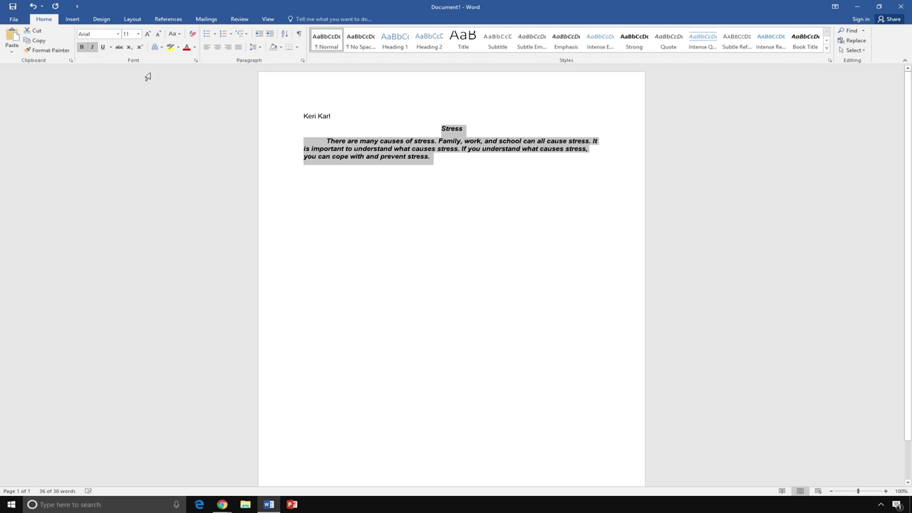
pyautogui.click(102, 47)
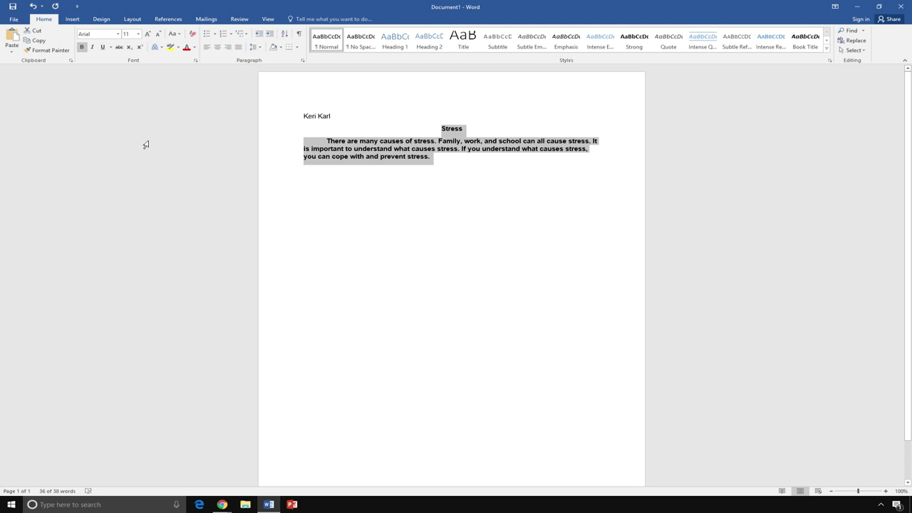
pyautogui.moveTo(147, 141)
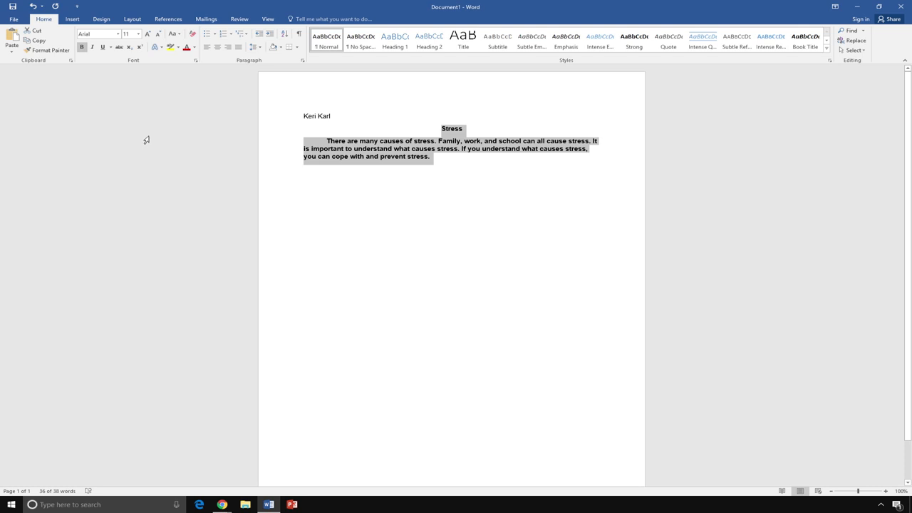
pyautogui.moveTo(53, 27)
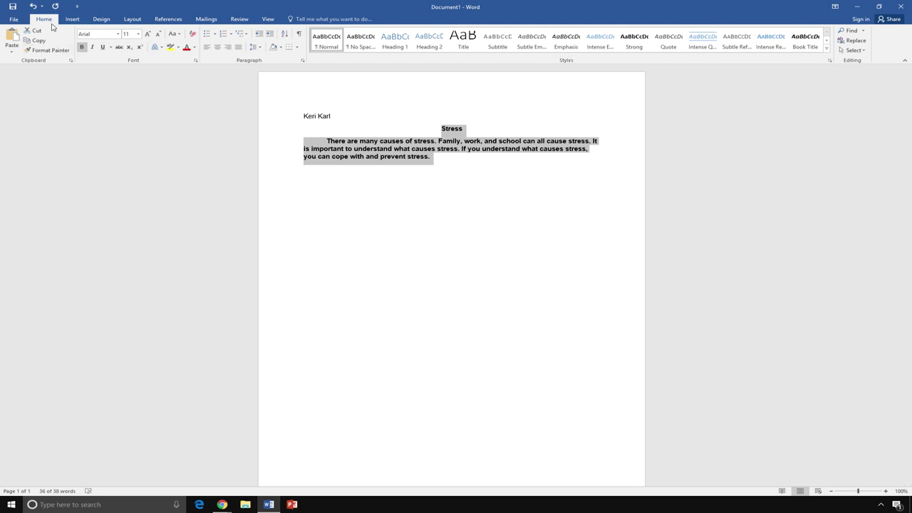
pyautogui.moveTo(259, 60)
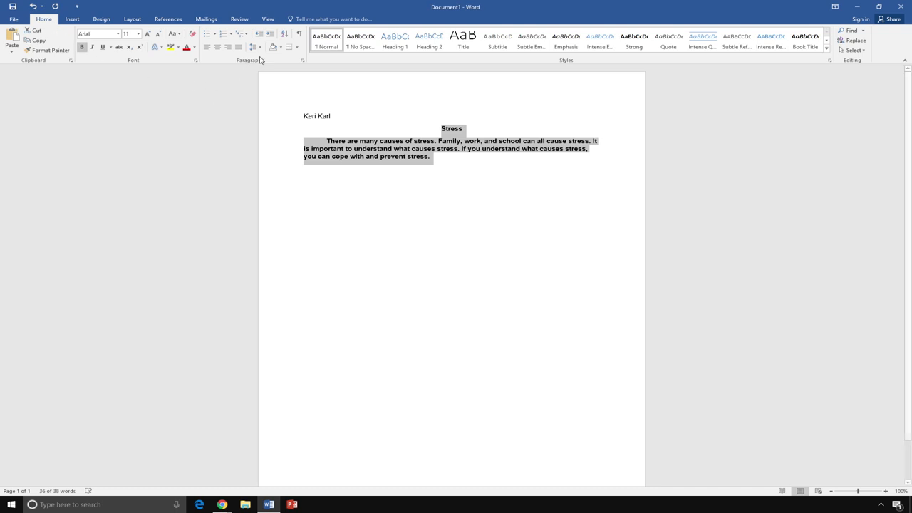
# Set the selected title and paragraph to 2.0 line spacing
pyautogui.click(254, 48)
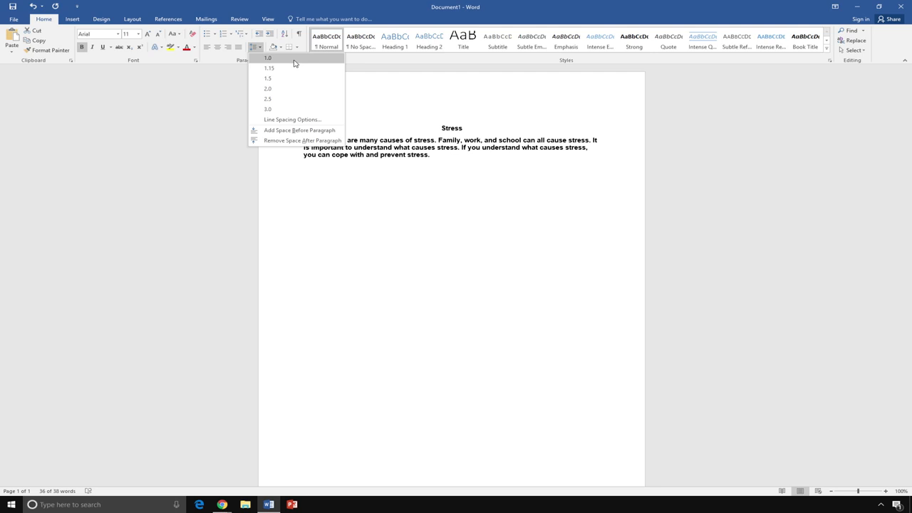
pyautogui.click(268, 89)
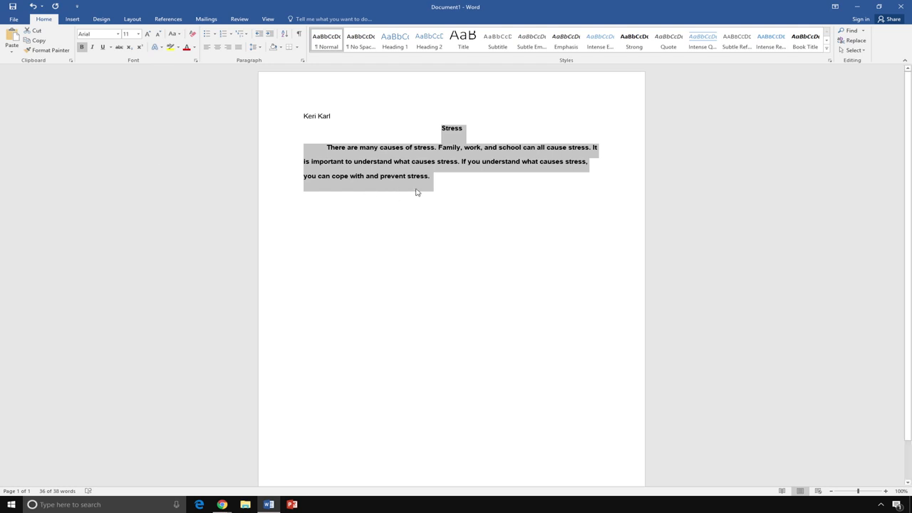
# Deselect the text and switch to the Insert ribbon for adding pictures
pyautogui.click(305, 195)
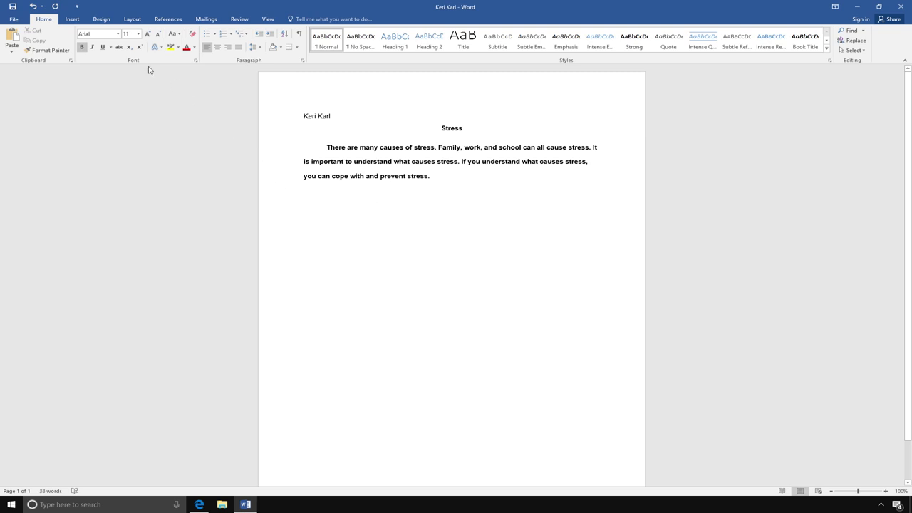
pyautogui.click(71, 19)
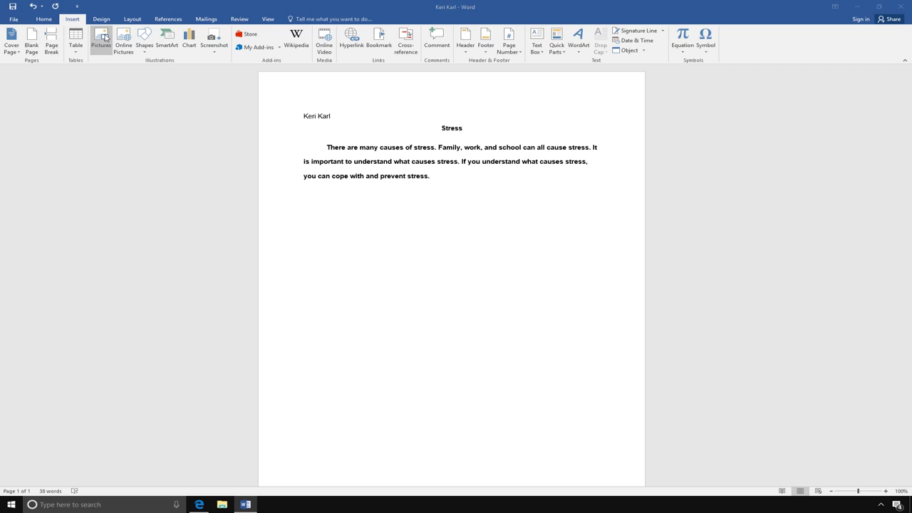
# Insert the woman-in-autumn-leaves photo from Sample Pictures below the stress paragraph
pyautogui.click(99, 40)
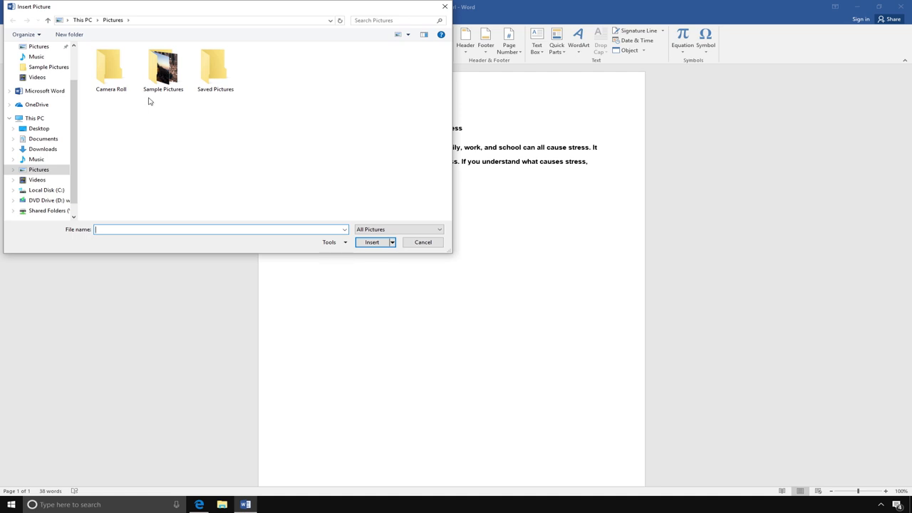
pyautogui.doubleClick(163, 69)
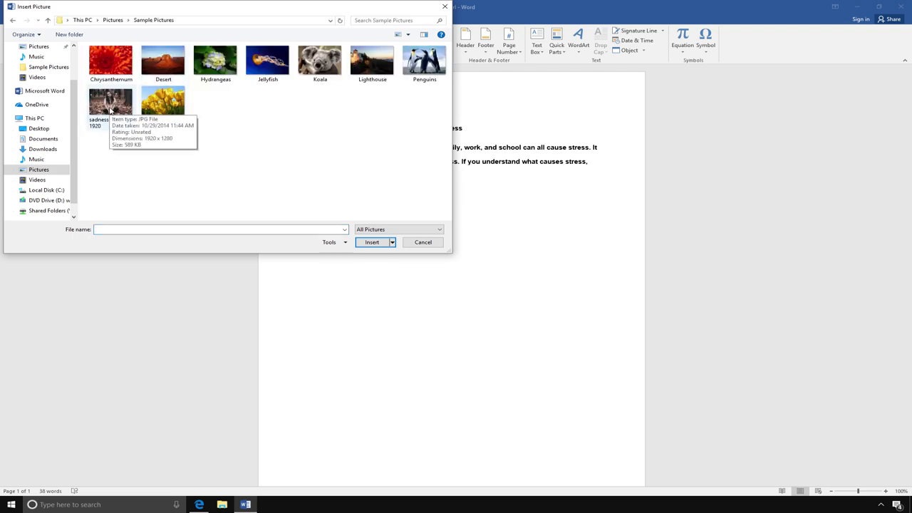
pyautogui.click(111, 102)
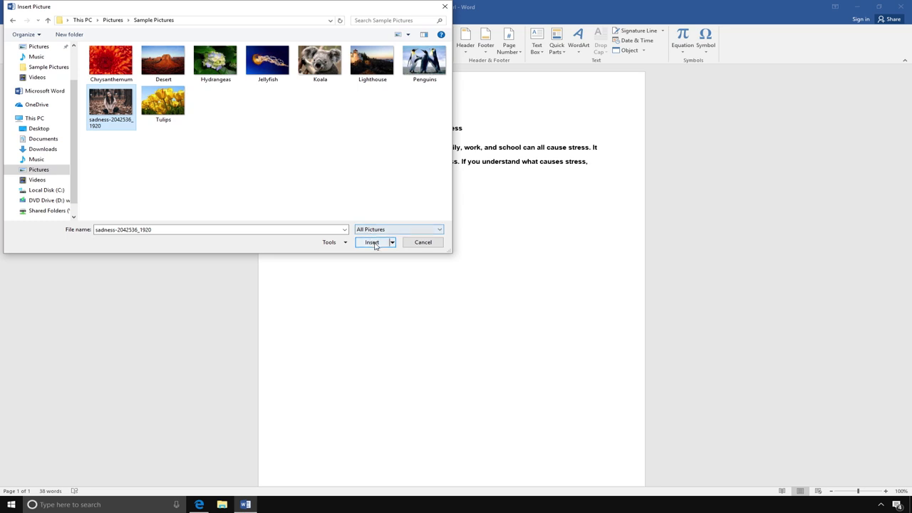
pyautogui.click(370, 242)
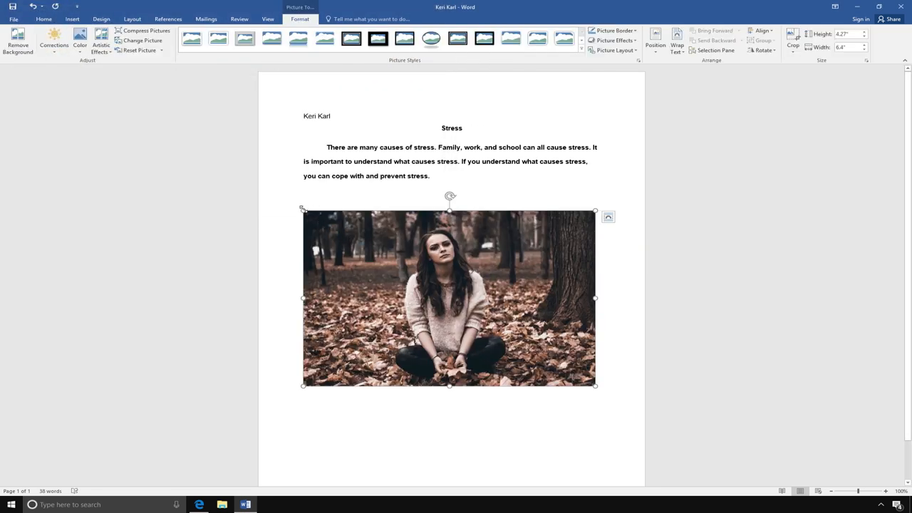
# Shrink the photo to about two-thirds size and add a blank line above it
pyautogui.moveTo(596, 385); pyautogui.dragTo(536, 351)
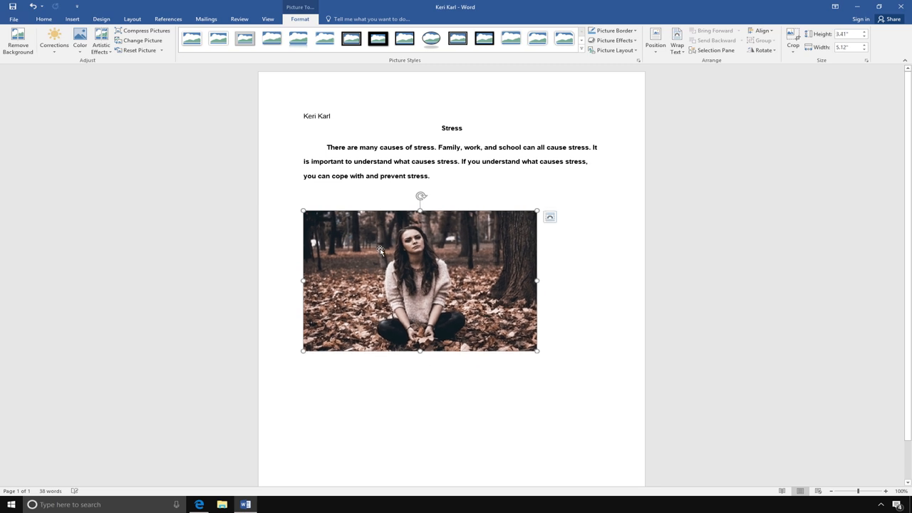
pyautogui.moveTo(528, 362)
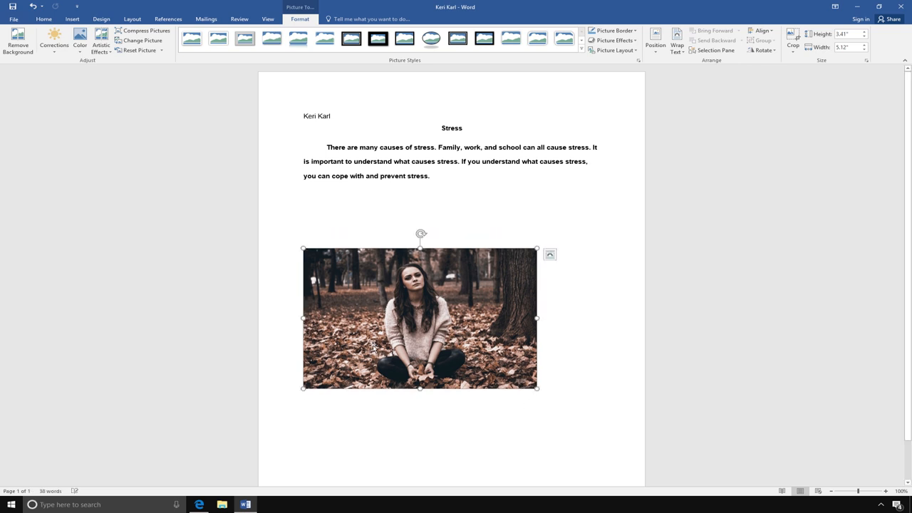
pyautogui.moveTo(225, 307)
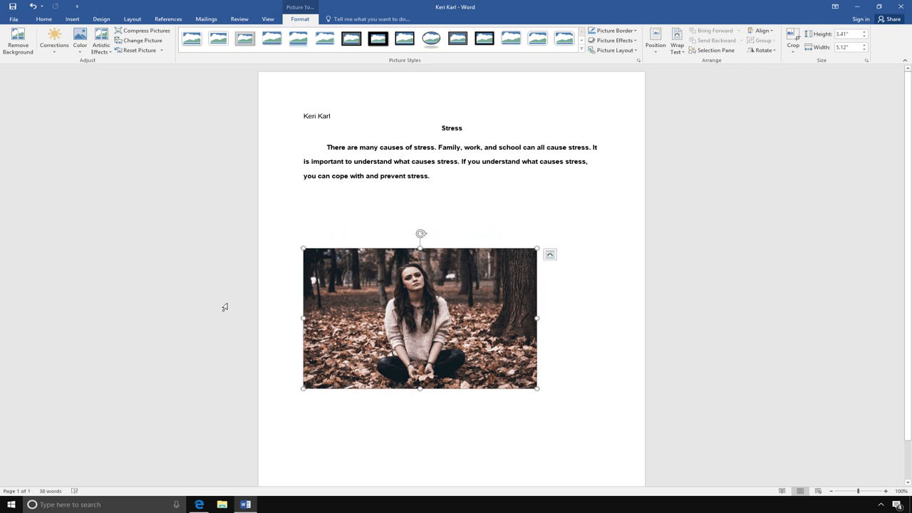
pyautogui.click(188, 311)
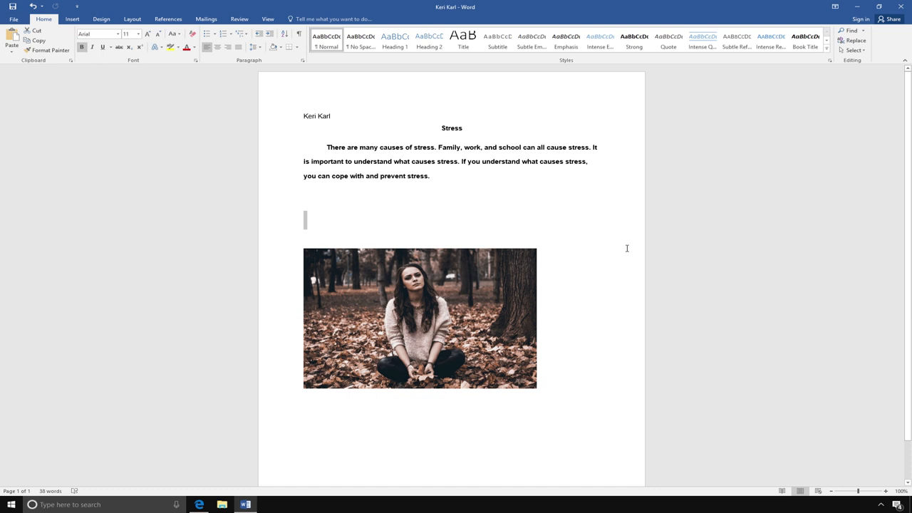
# Save the document to the Desktop via Save As, keeping the name 'Ken Karl'
pyautogui.doubleClick(452, 128)
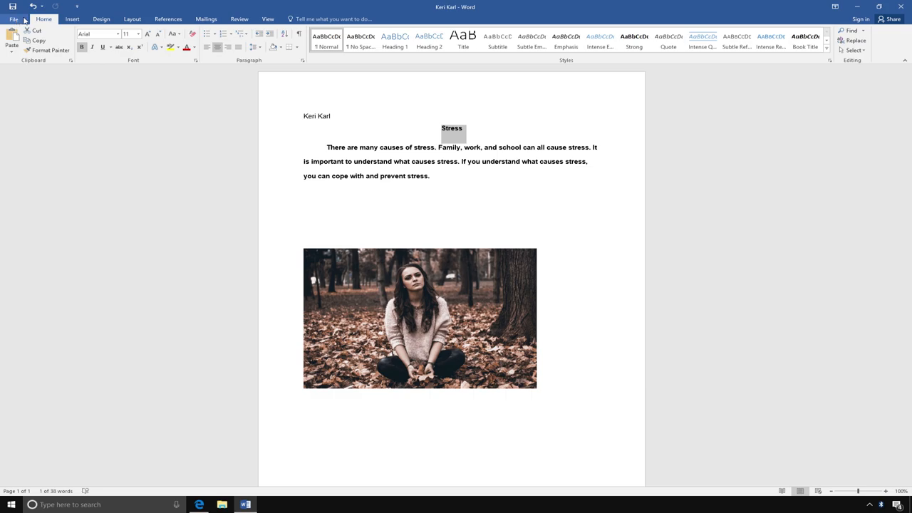
pyautogui.click(12, 18)
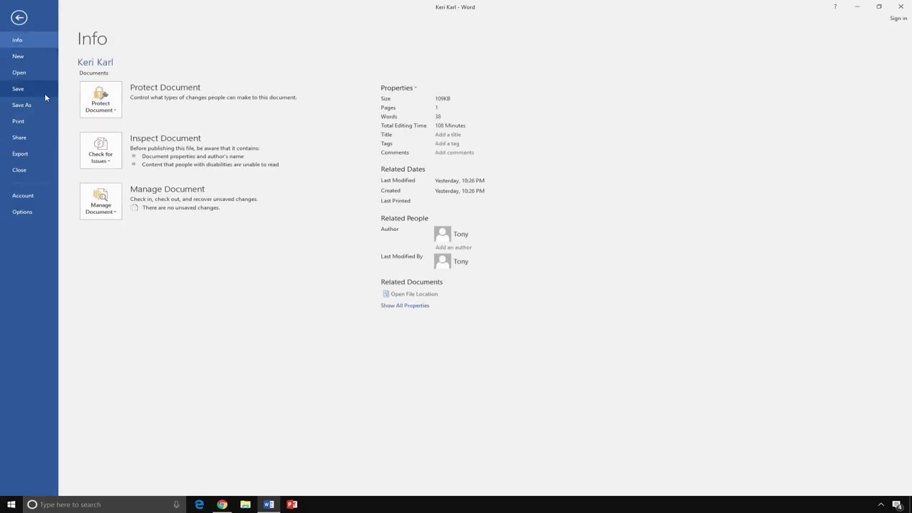
pyautogui.click(21, 106)
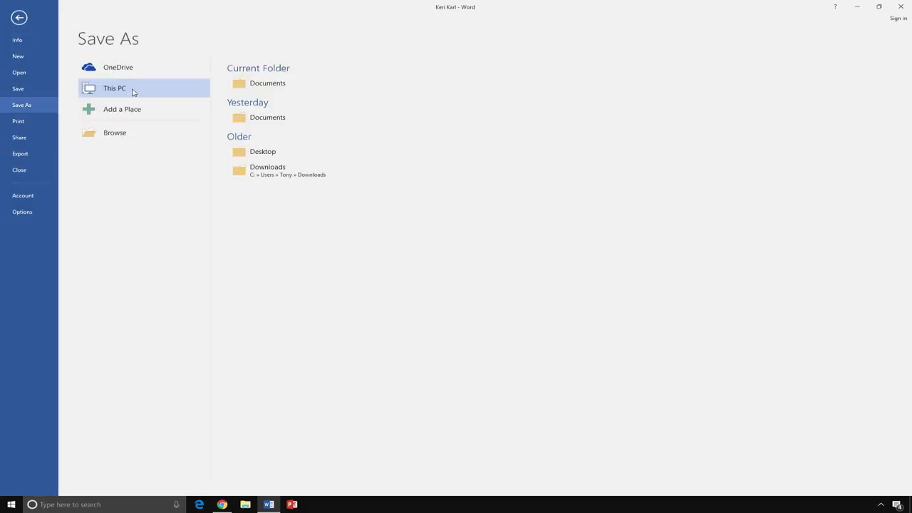
pyautogui.moveTo(291, 151)
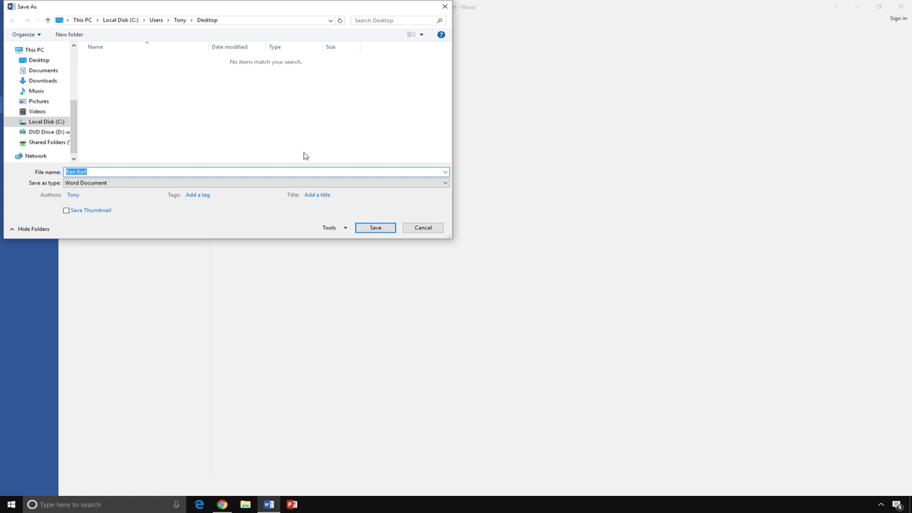
pyautogui.moveTo(359, 217)
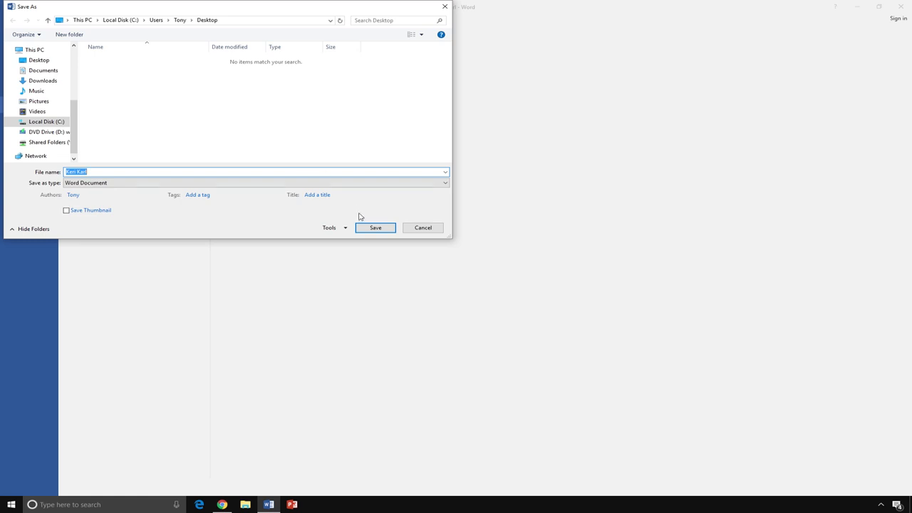
pyautogui.click(375, 228)
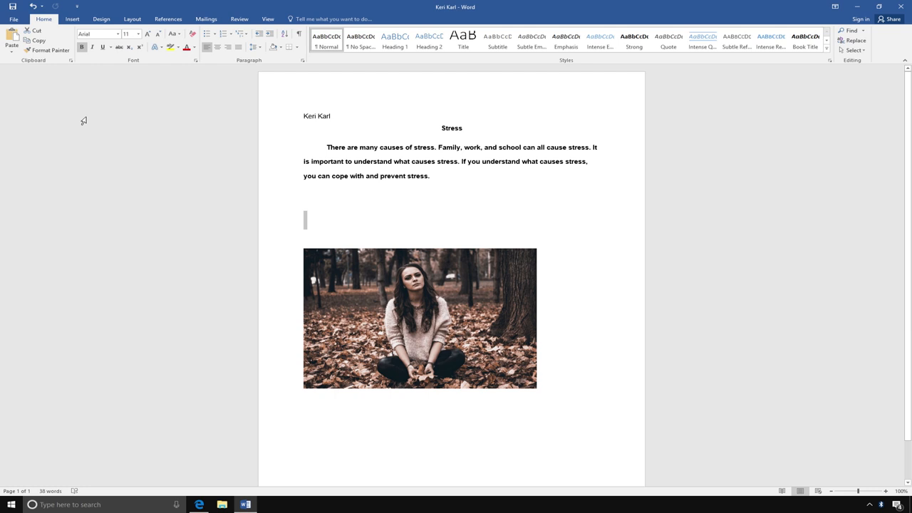
# Save the document again on the Desktop as 'Stress Paragraph and Pictures'
pyautogui.doubleClick(452, 128)
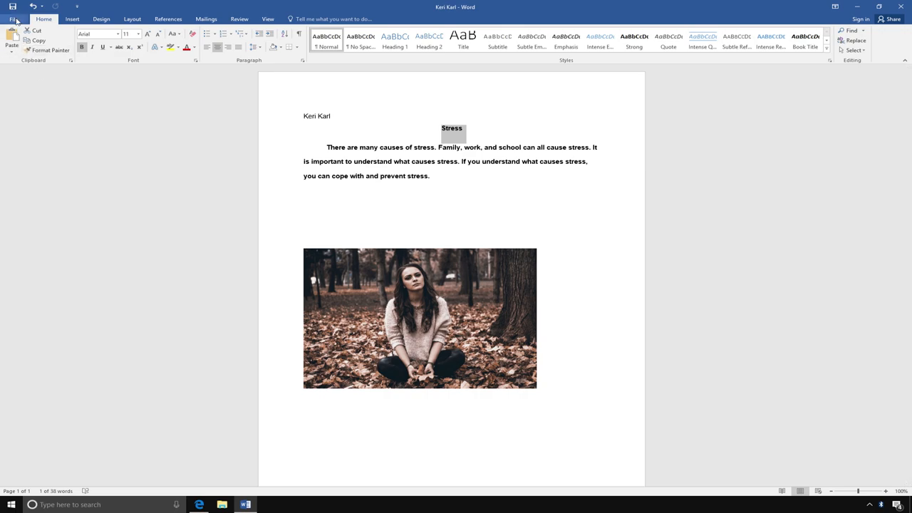
pyautogui.click(13, 18)
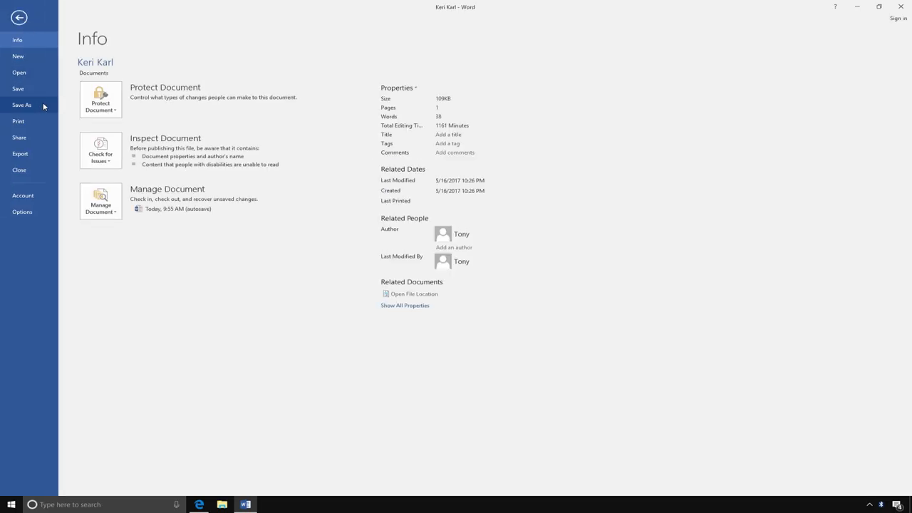
pyautogui.click(22, 105)
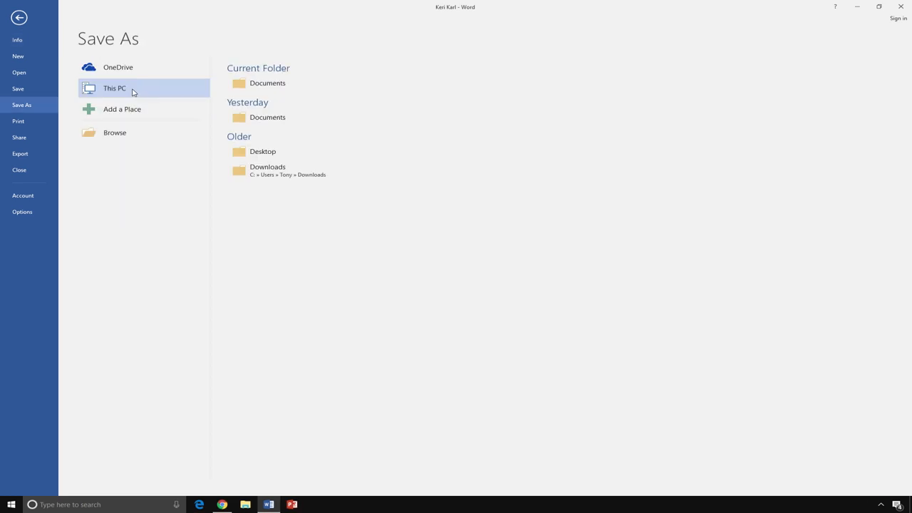
pyautogui.moveTo(151, 109)
pyautogui.write('Stress Paragraph and')
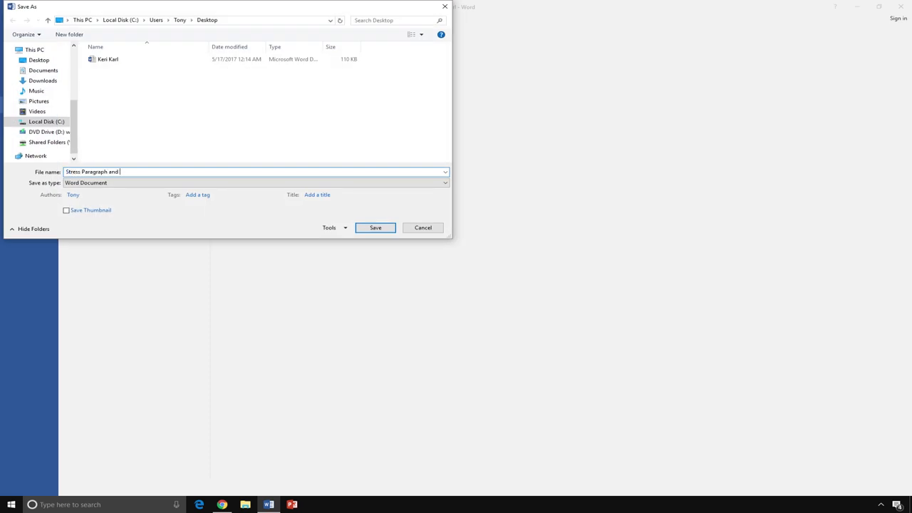
pyautogui.write('Pictures')
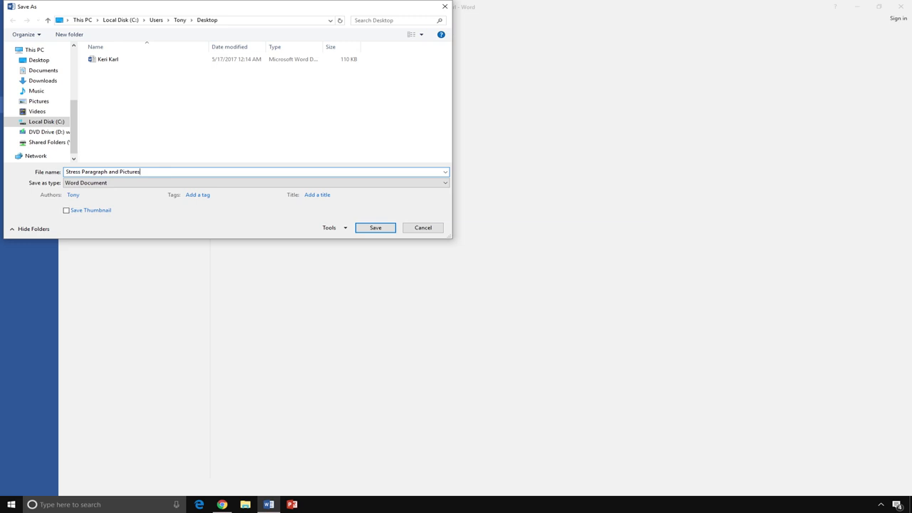
pyautogui.click(375, 228)
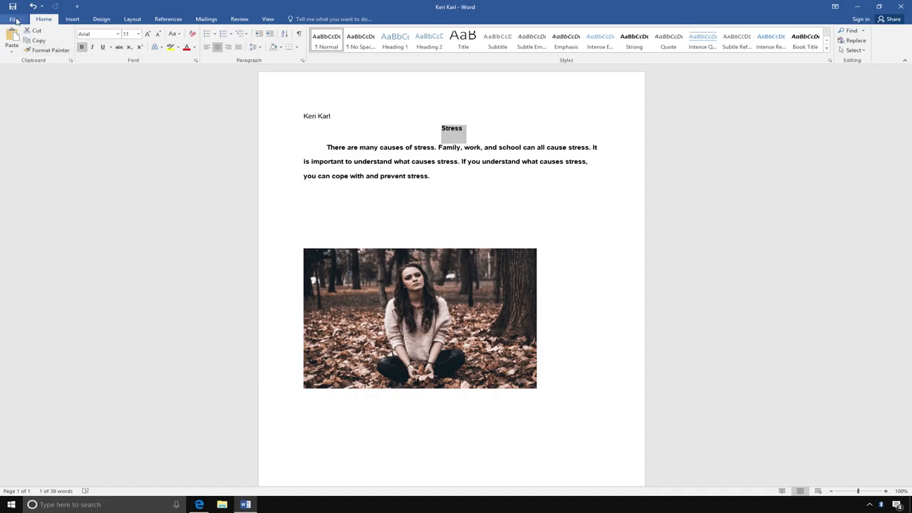